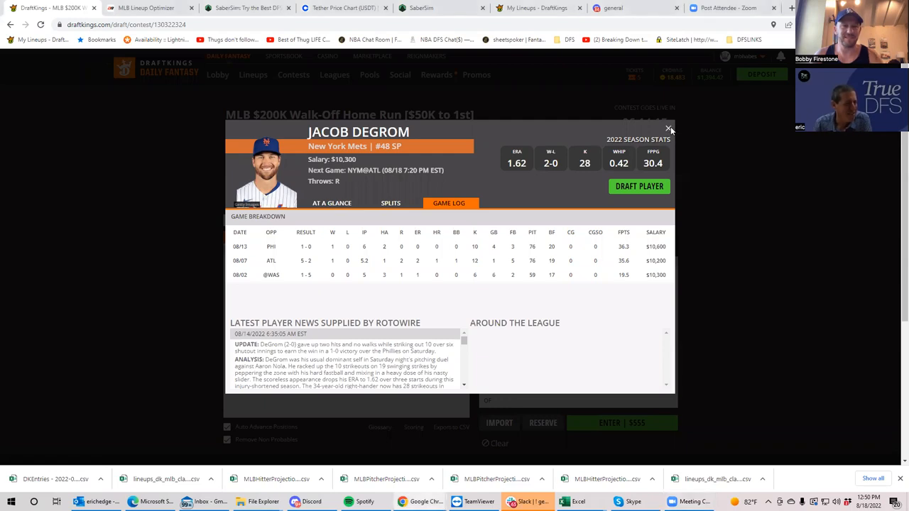
Close Jacob deGrom's player card after reviewing his game log
left_click(668, 130)
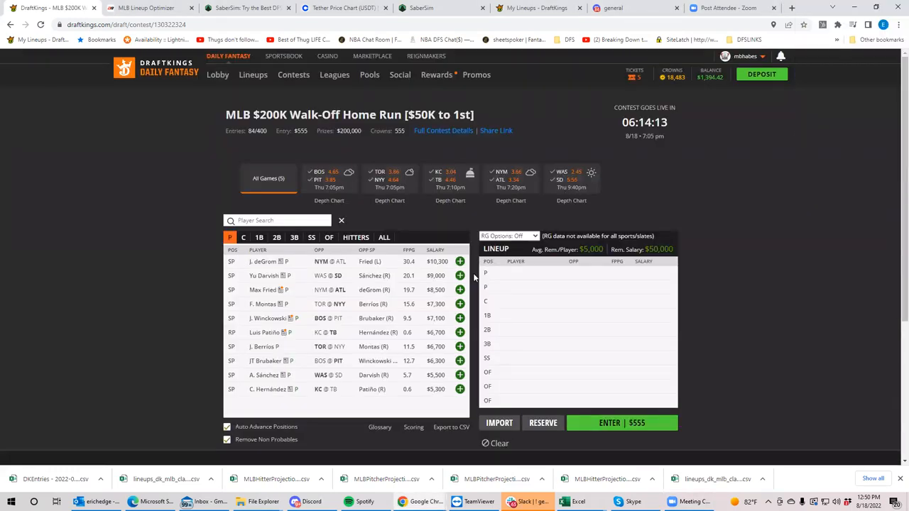
mouse_move(664, 121)
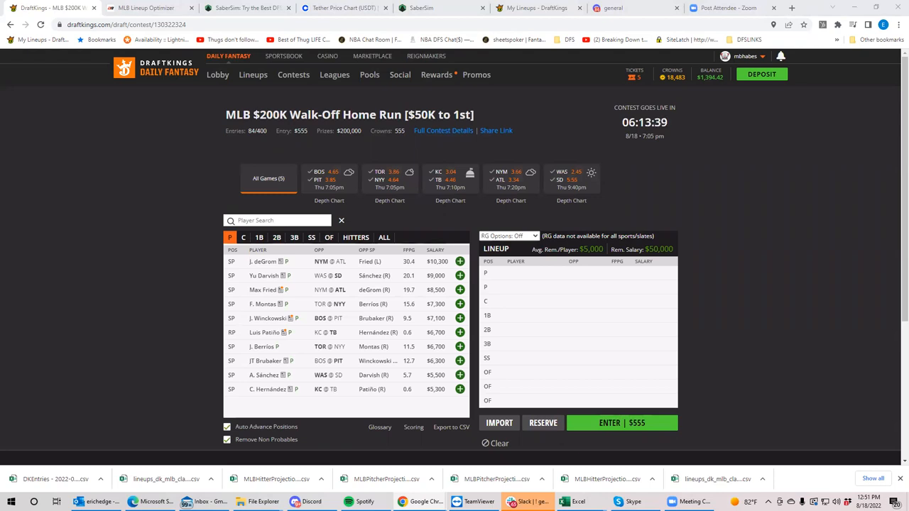
mouse_move(344, 169)
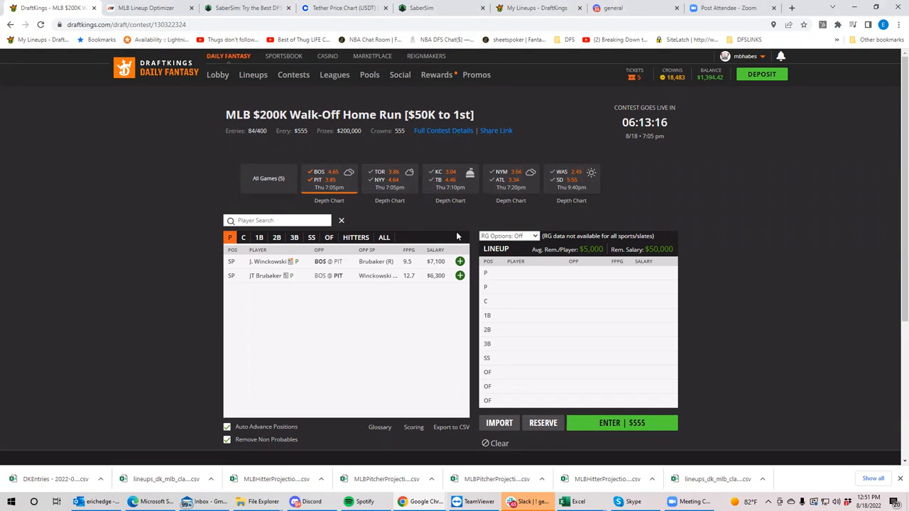
mouse_move(462, 226)
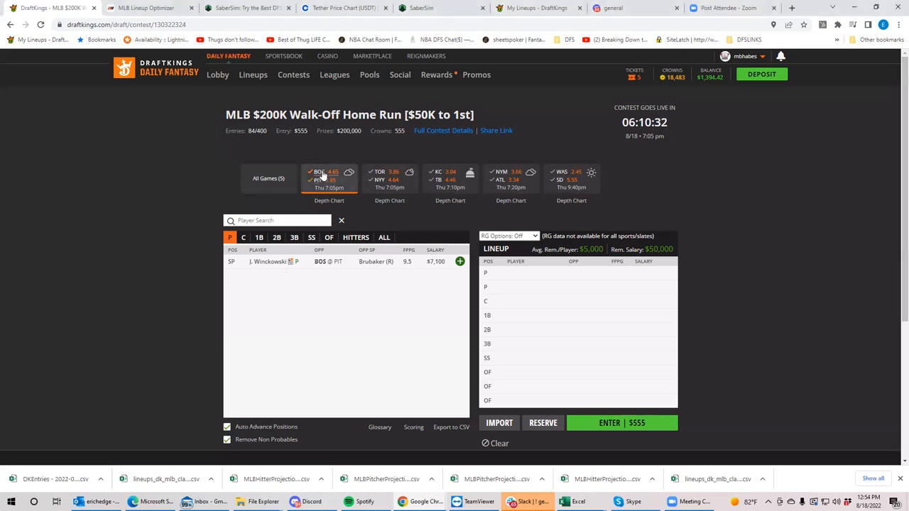
left_click(389, 178)
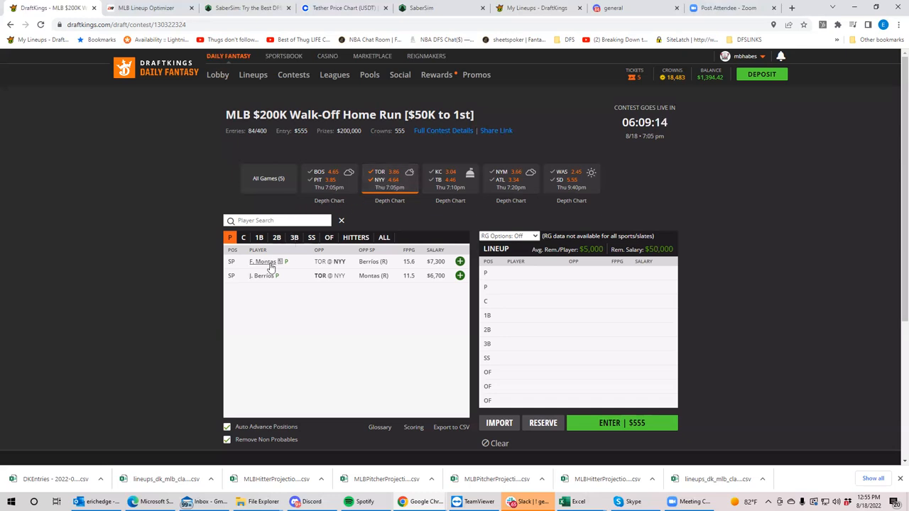
Review Frankie Montas's game log, then close his player card
left_click(263, 261)
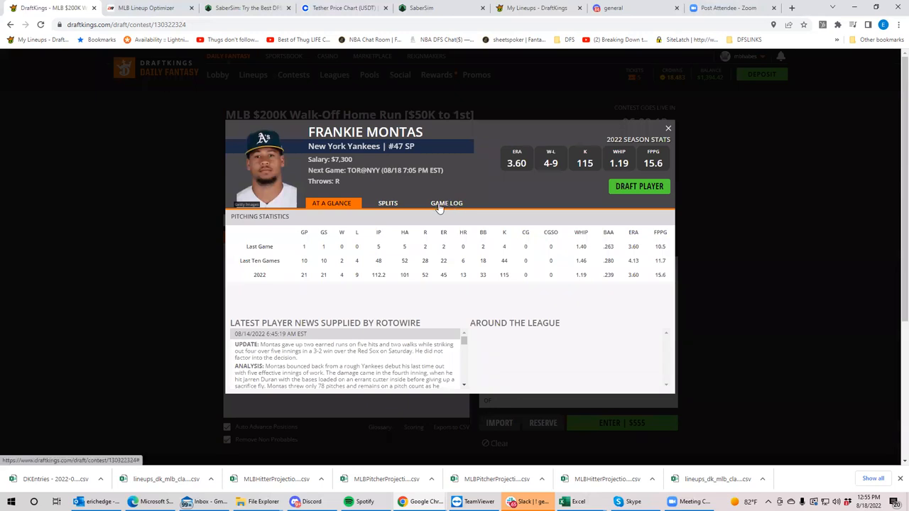
left_click(447, 203)
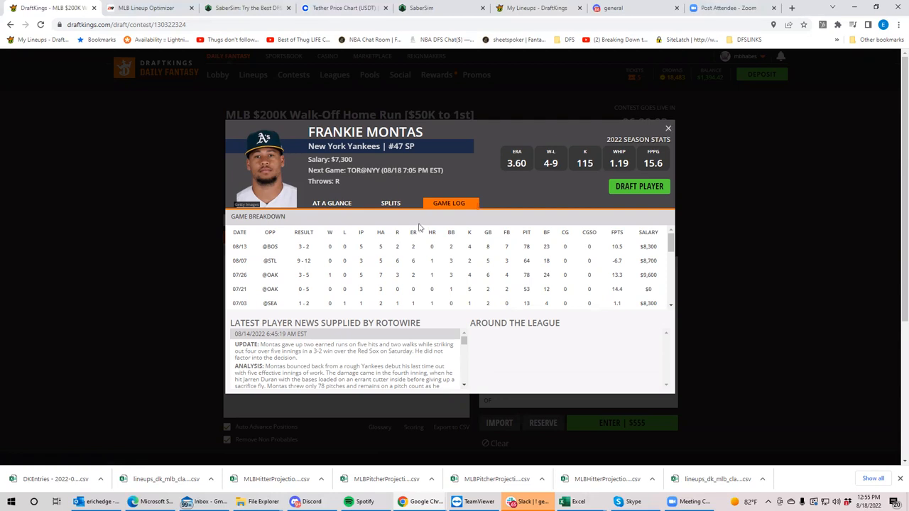
left_click(666, 128)
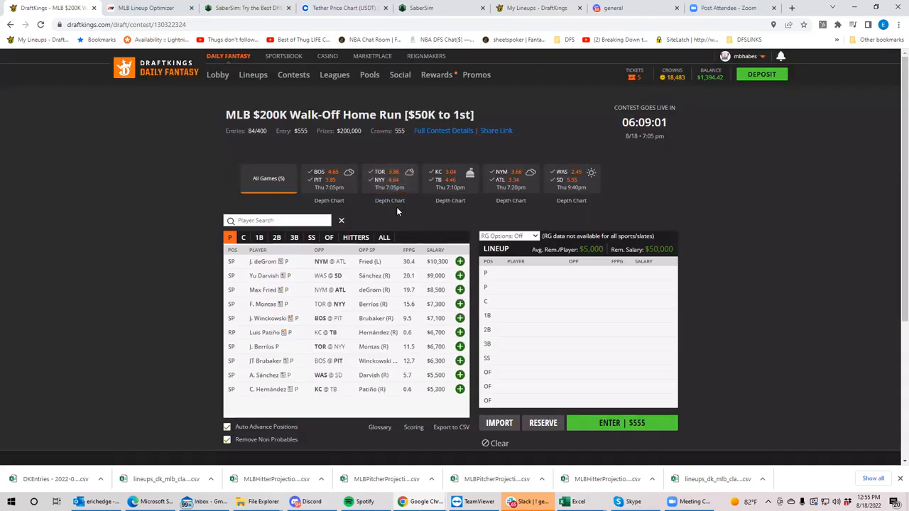
left_click(389, 175)
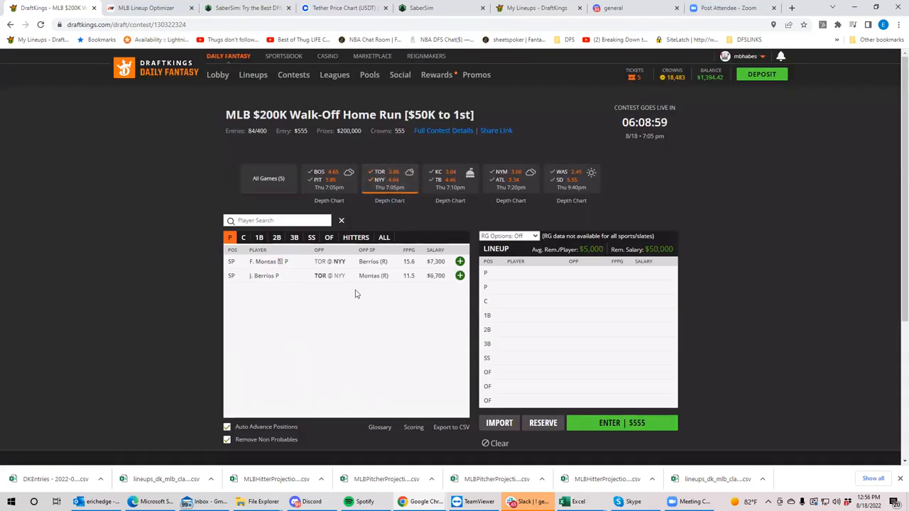
mouse_move(347, 303)
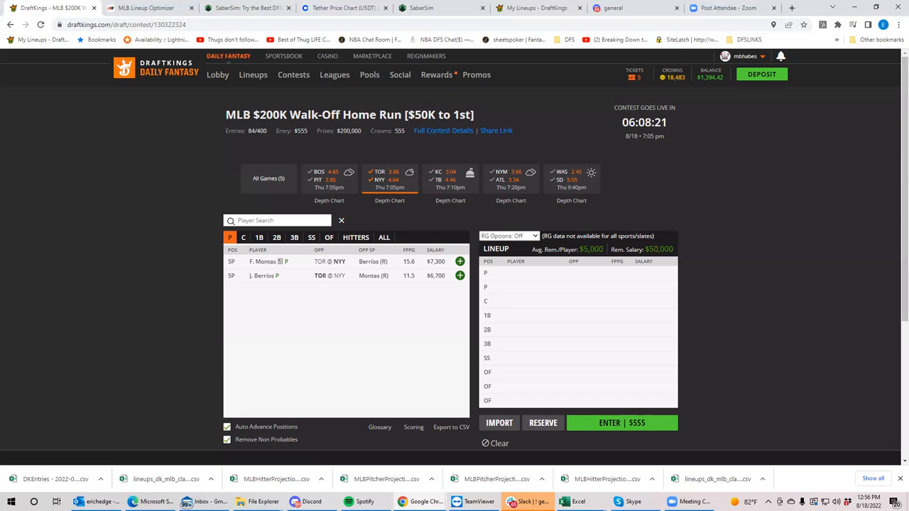
mouse_move(666, 208)
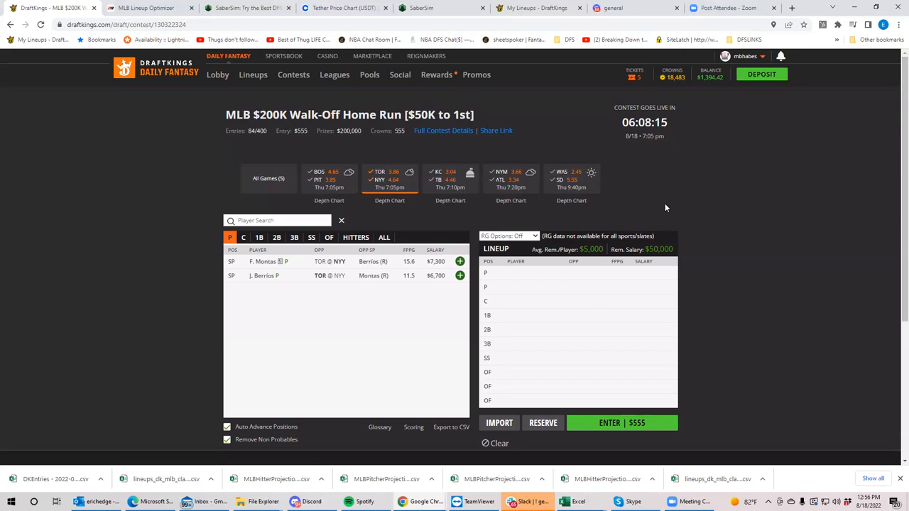
mouse_move(842, 119)
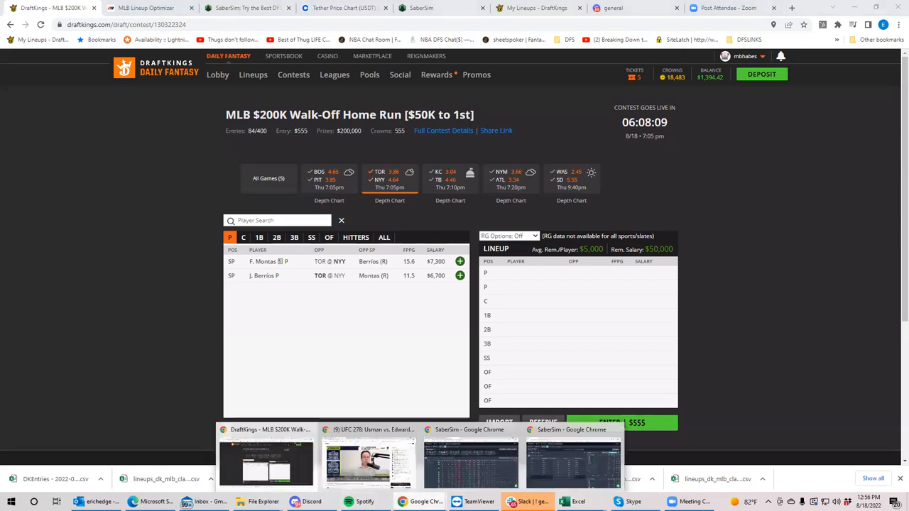
mouse_move(606, 63)
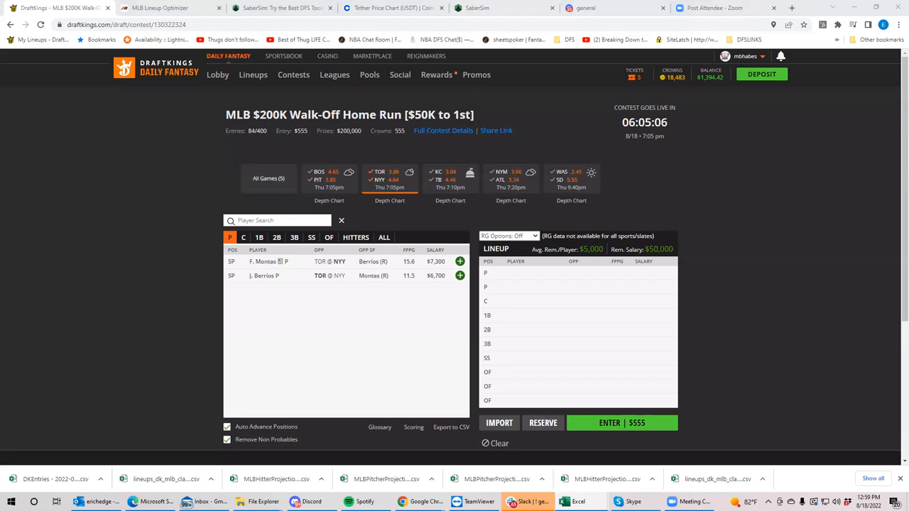
mouse_move(384, 163)
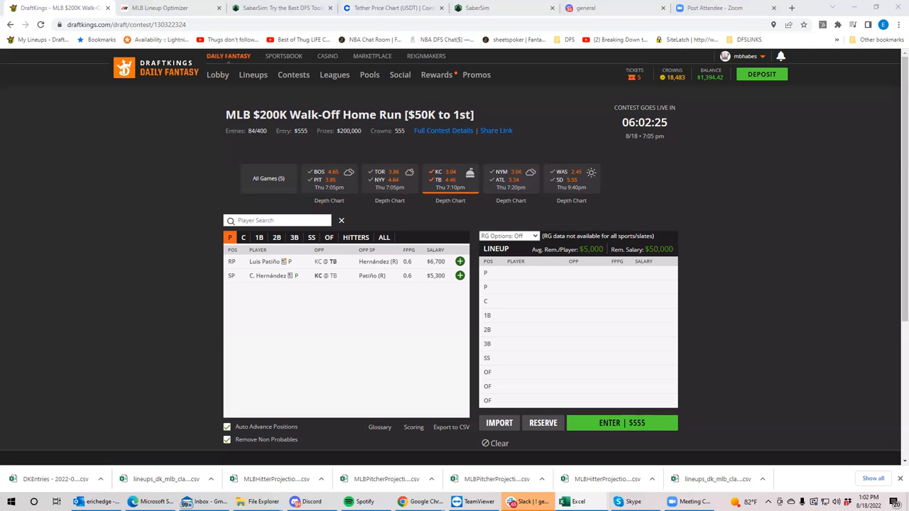
mouse_move(758, 473)
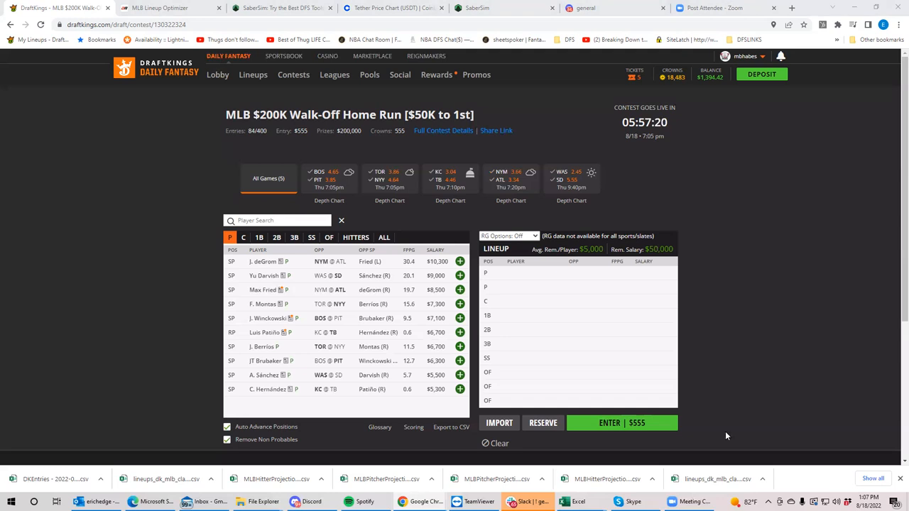
mouse_move(54, 233)
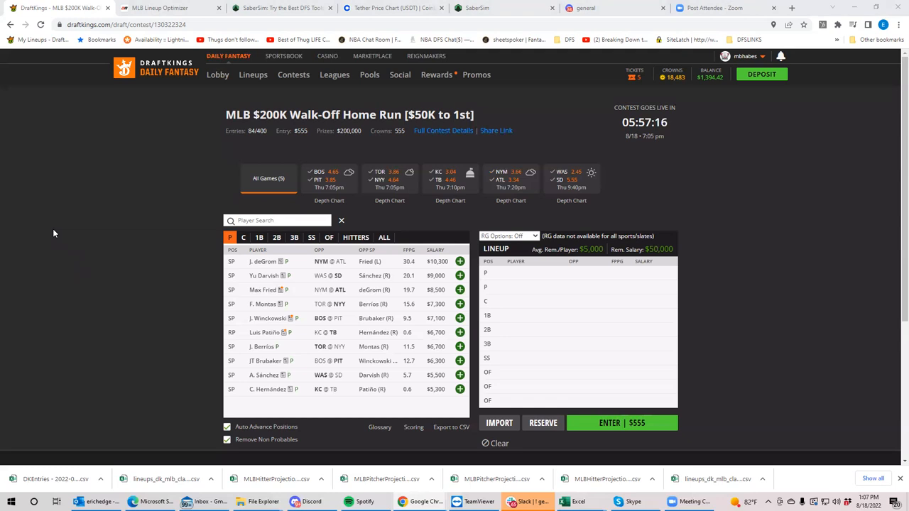
mouse_move(442, 224)
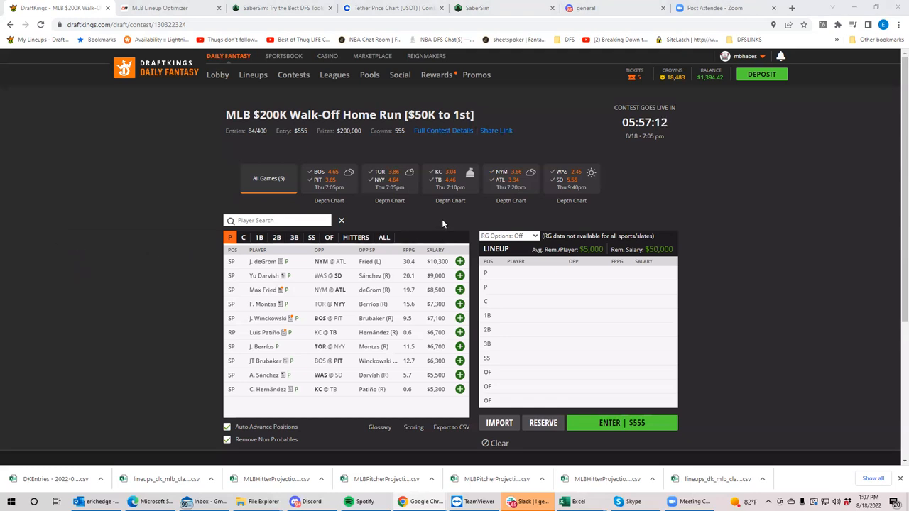
mouse_move(570, 200)
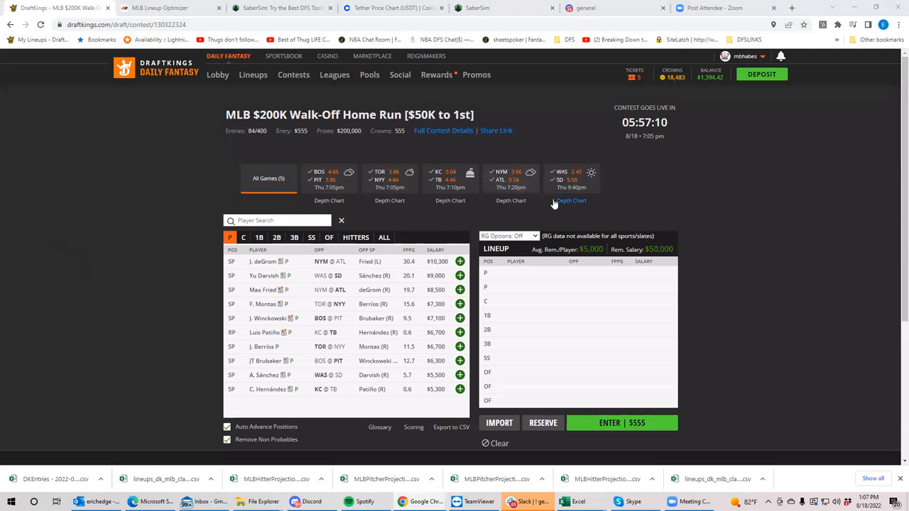
mouse_move(555, 202)
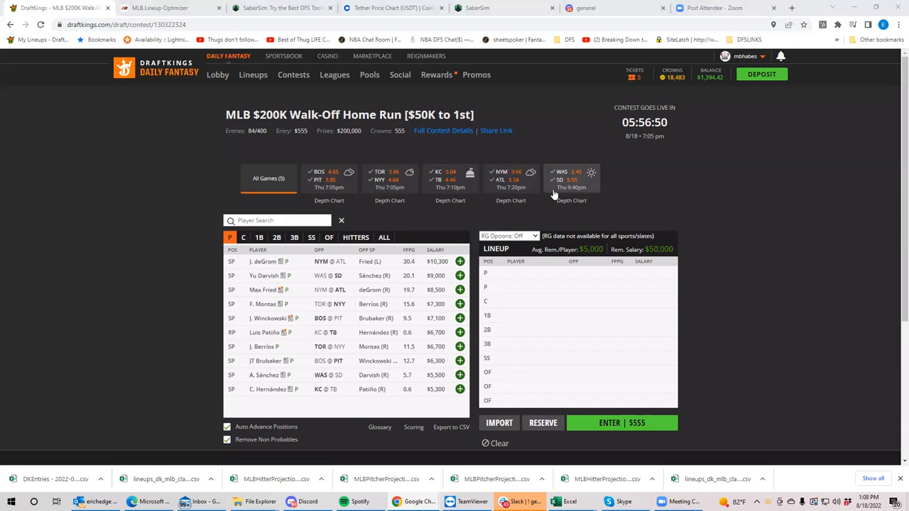
Filter the player pool to the WAS @ SD game, leaving Darvish and A. Sánchez
left_click(571, 179)
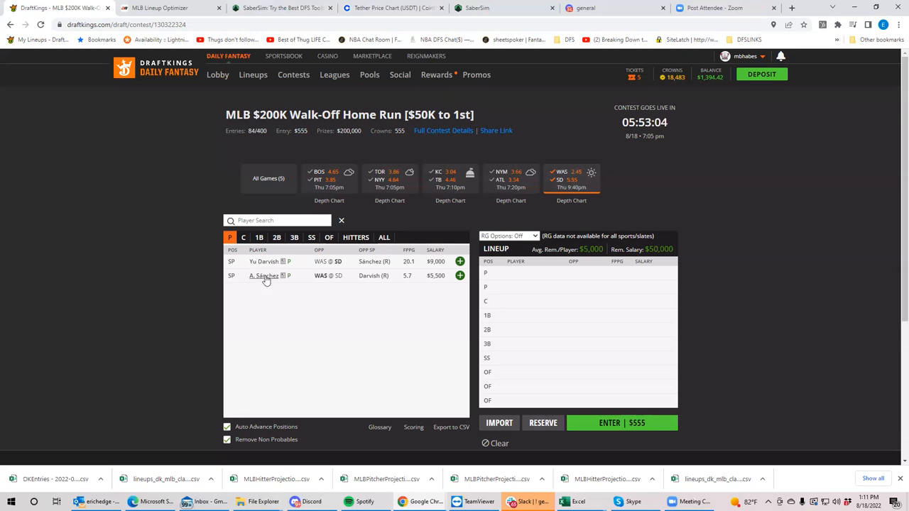
left_click(264, 276)
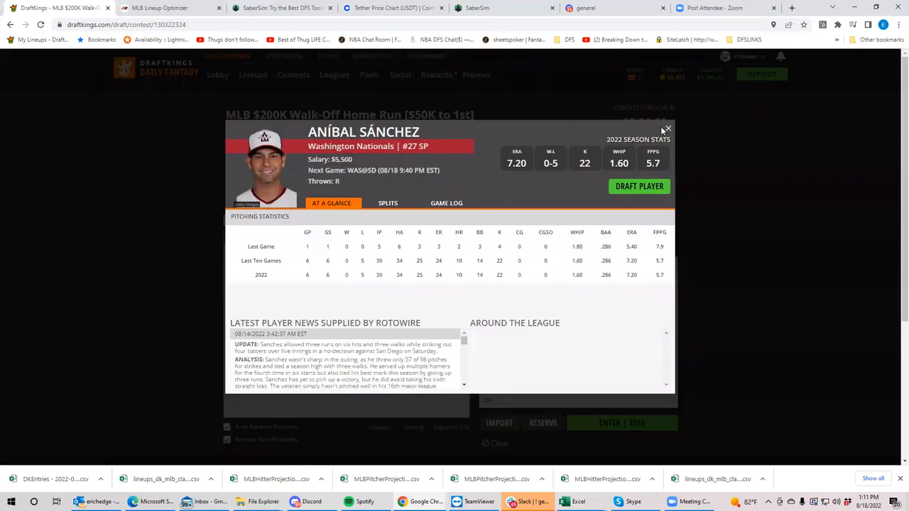
left_click(667, 128)
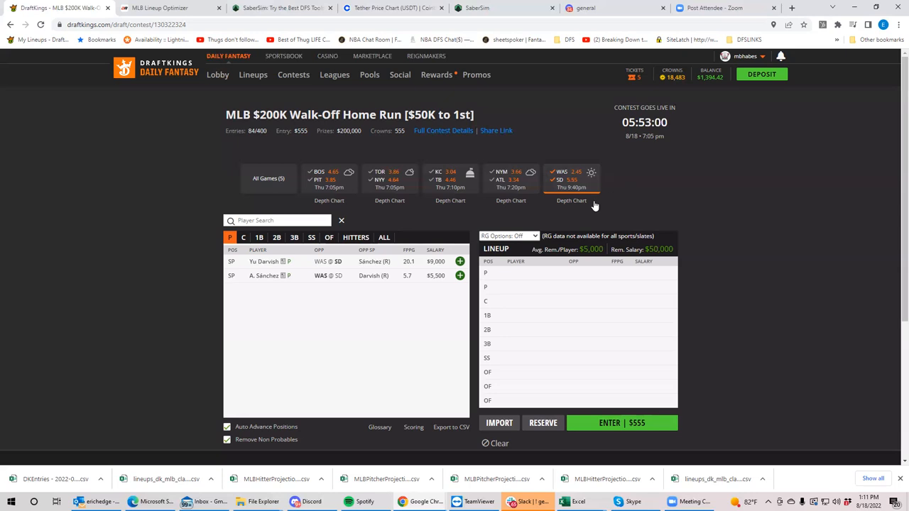
mouse_move(555, 209)
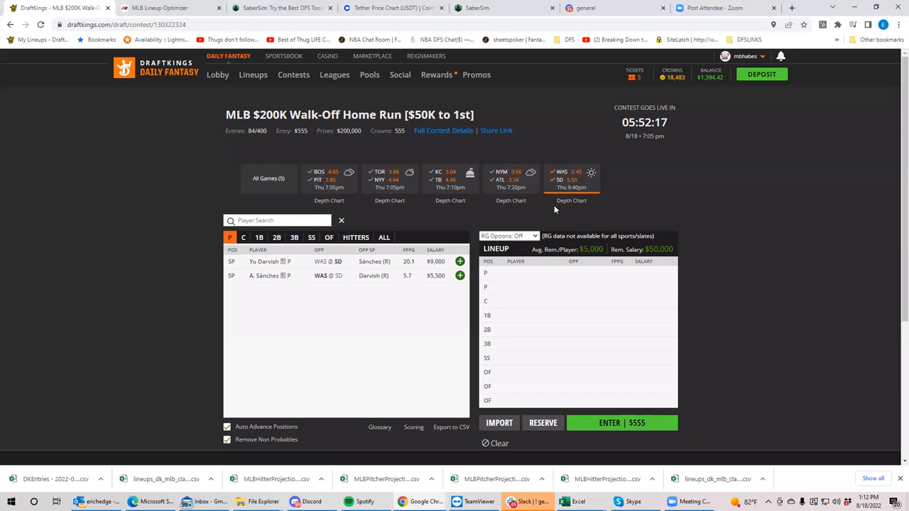
mouse_move(121, 162)
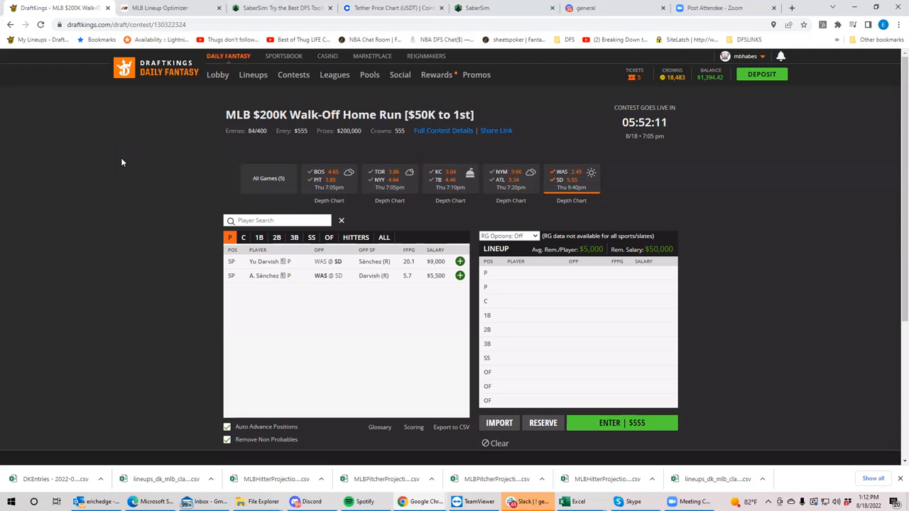
mouse_move(226, 155)
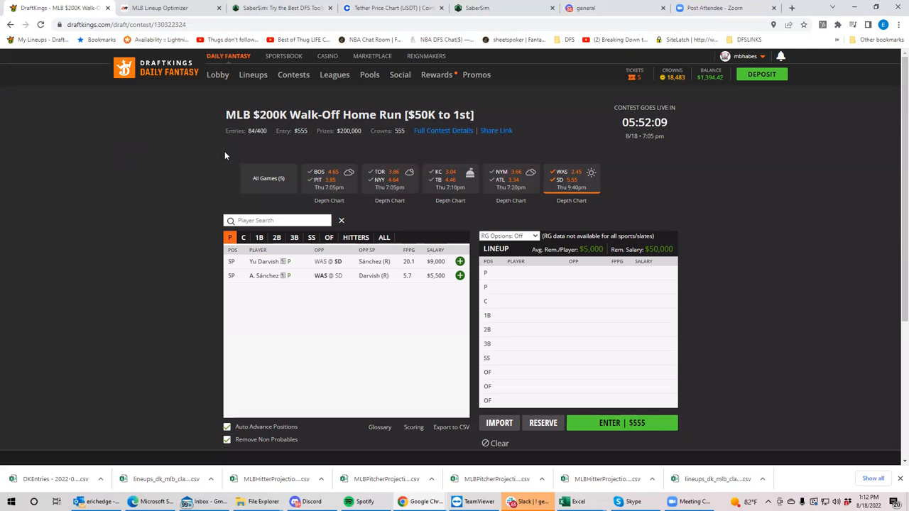
mouse_move(557, 186)
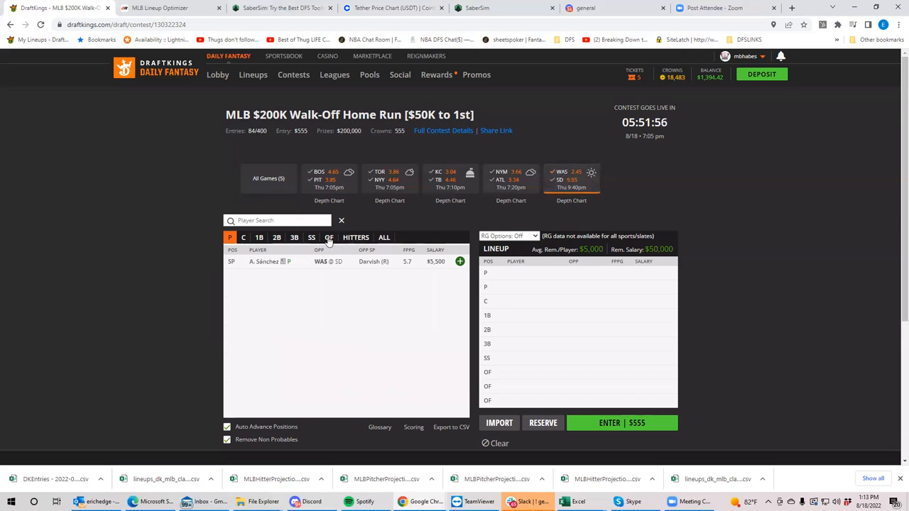
Browse this game's outfielders, then add Luke Voit at first base
left_click(328, 237)
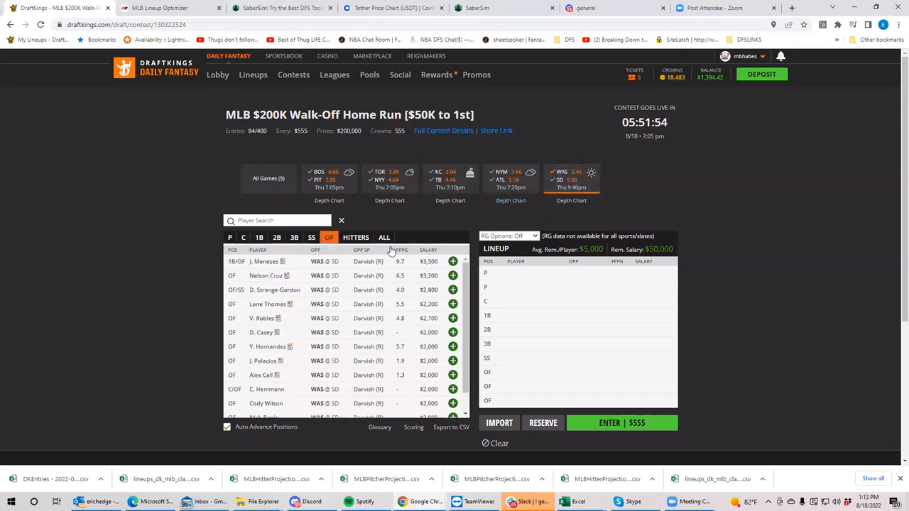
left_click(452, 275)
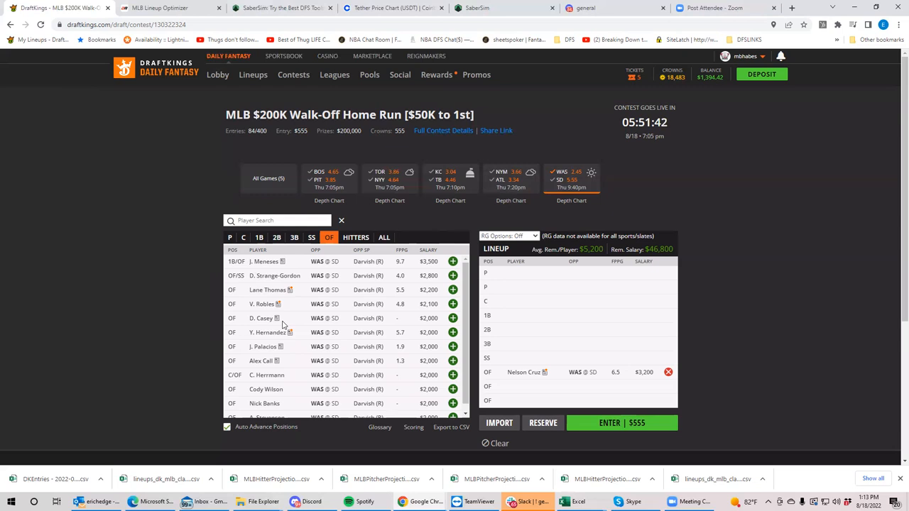
left_click(259, 237)
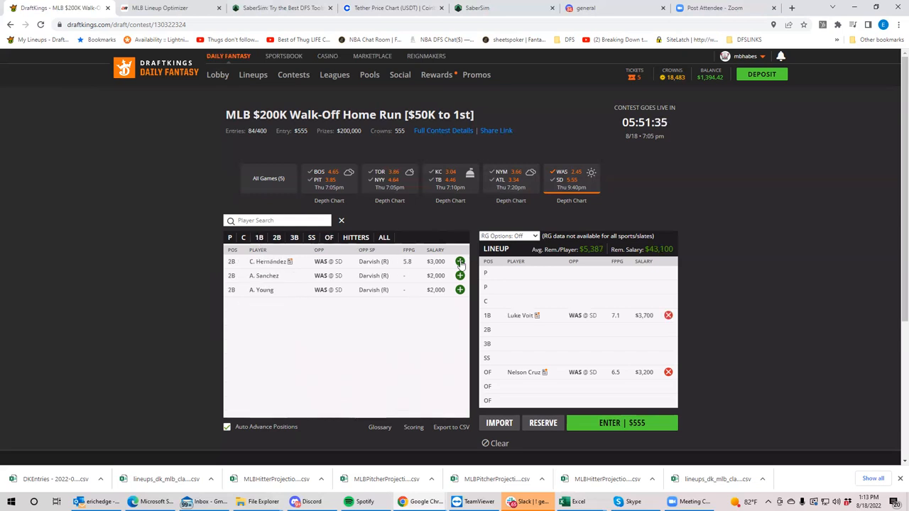
Browse the third basemen and shortstops, then add J. Meneses as an outfielder
left_click(276, 238)
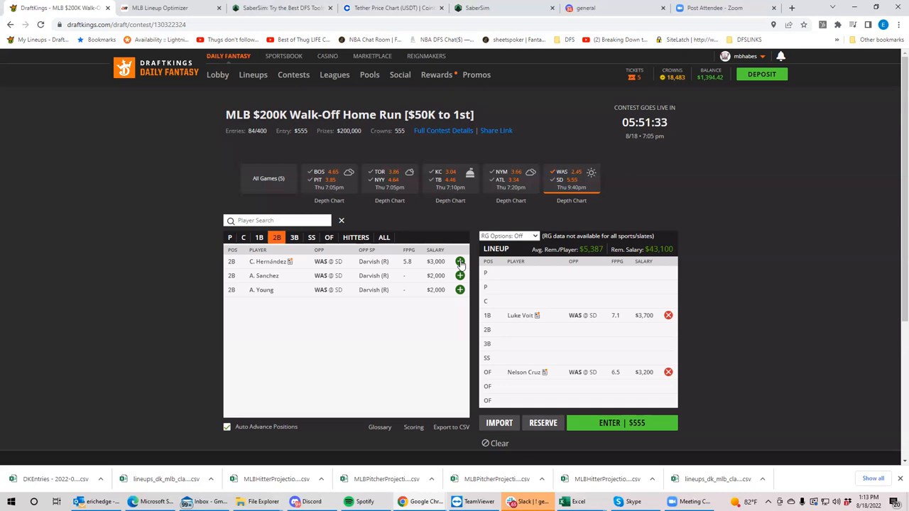
mouse_move(436, 241)
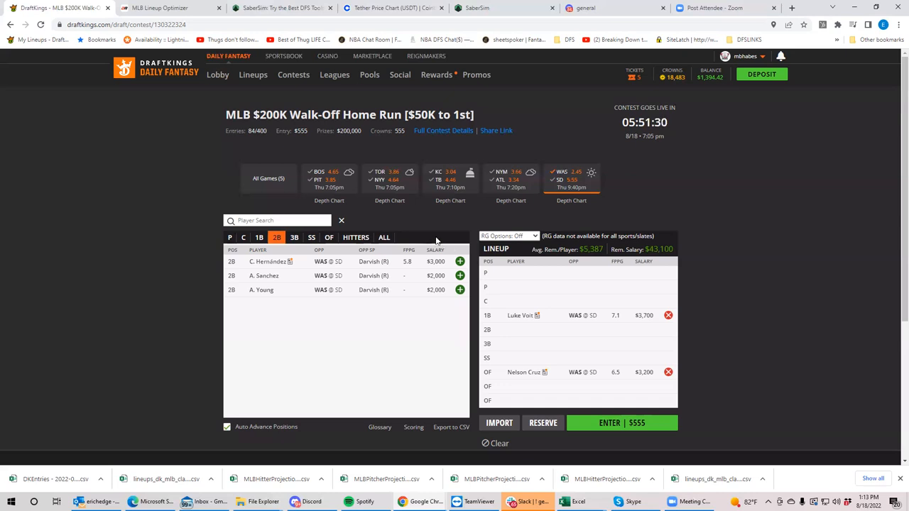
left_click(293, 237)
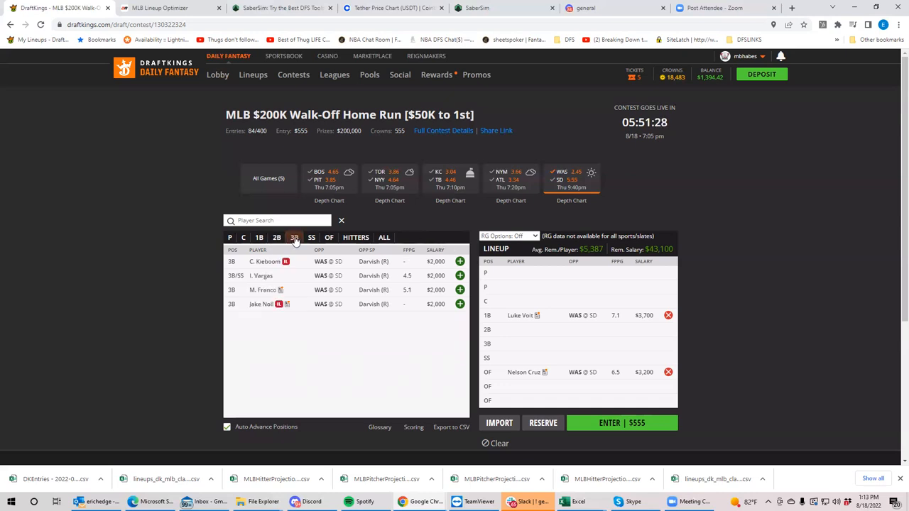
left_click(311, 237)
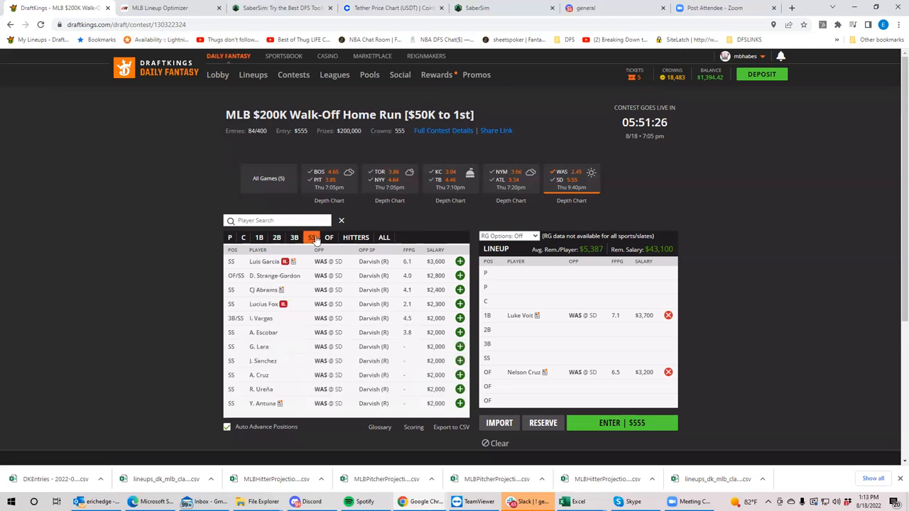
left_click(328, 237)
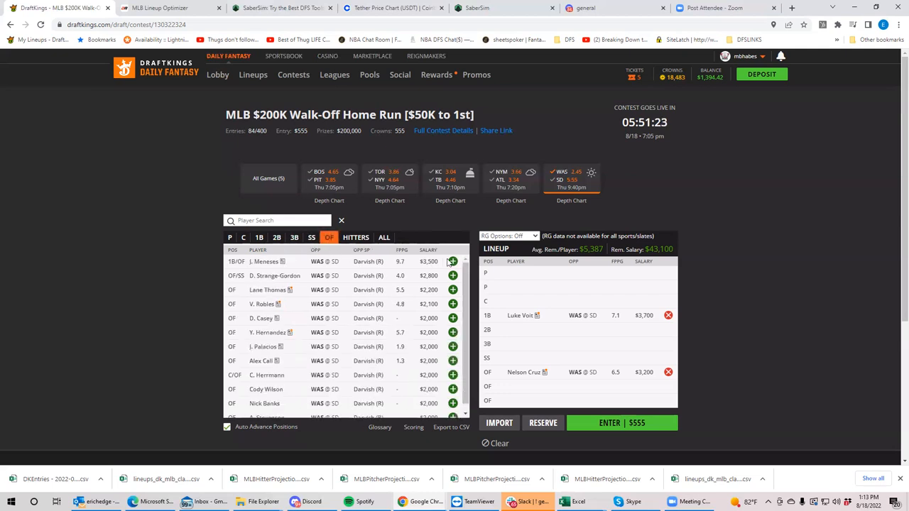
left_click(452, 261)
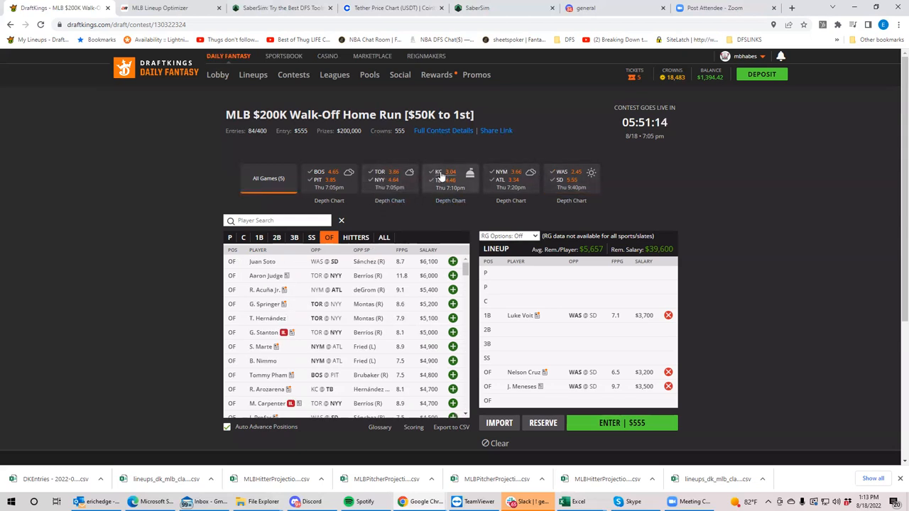
Add J. deGrom from the NYM @ ATL pitchers as the first pitcher
left_click(510, 178)
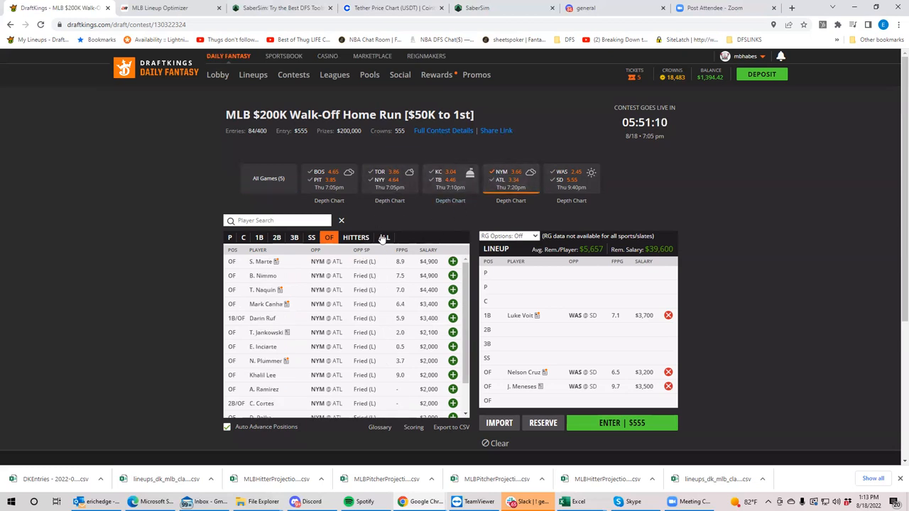
left_click(230, 237)
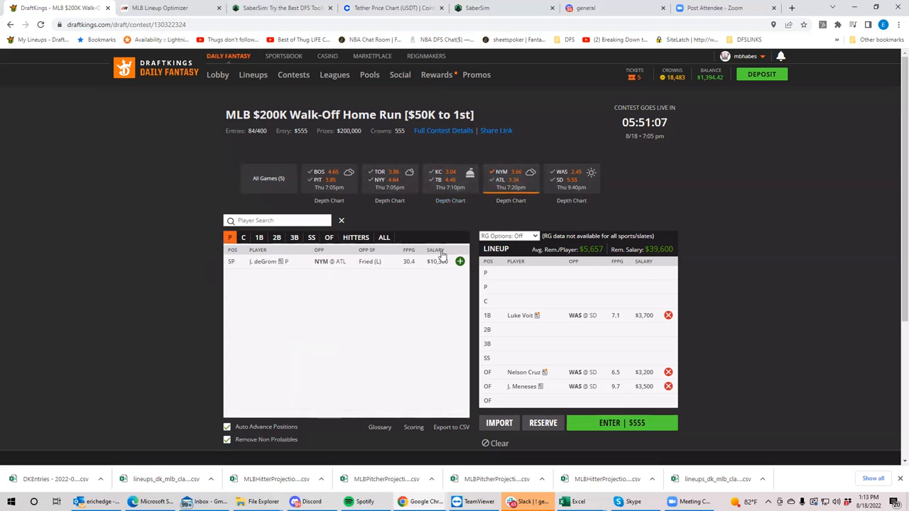
left_click(459, 261)
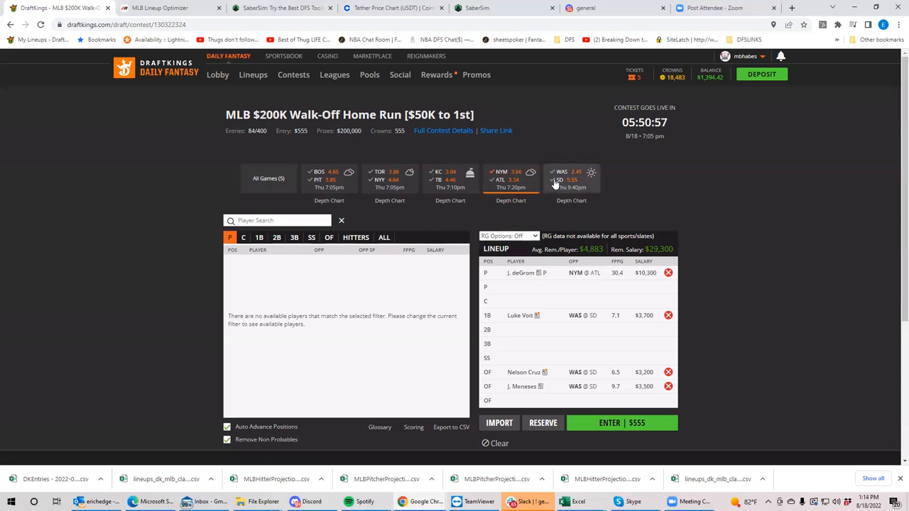
mouse_move(543, 198)
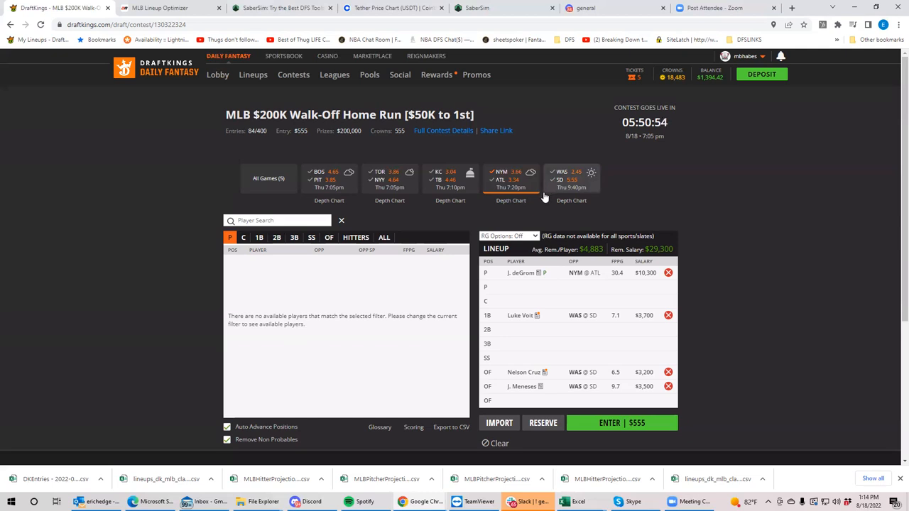
mouse_move(539, 198)
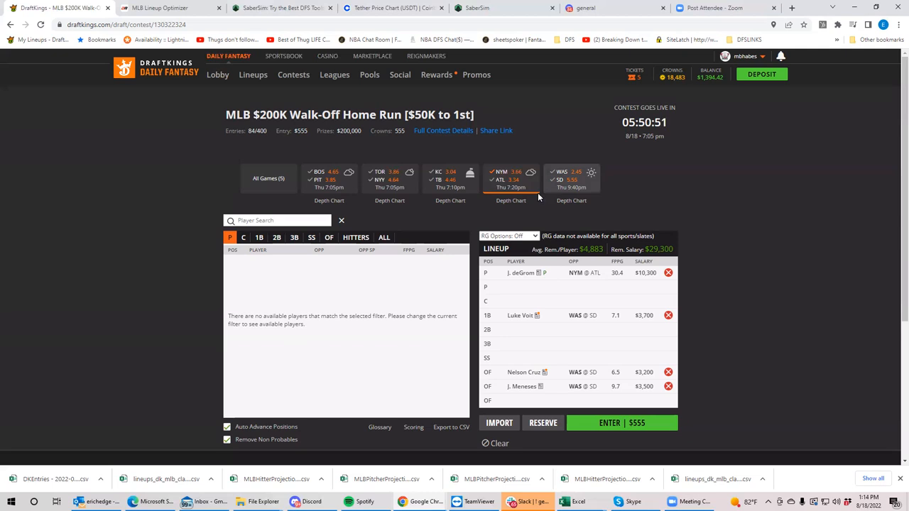
mouse_move(532, 176)
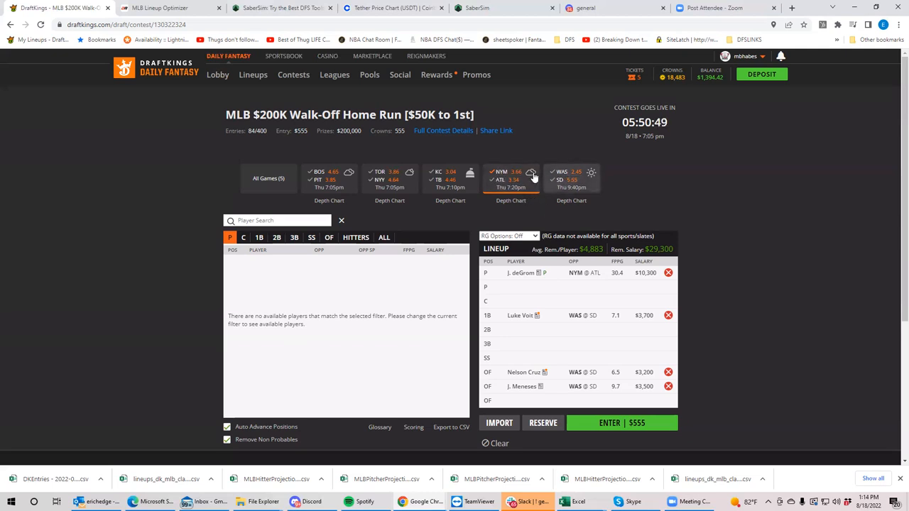
Filter the pitcher list to the WAS @ SD game, showing only Yu Darvish
left_click(571, 179)
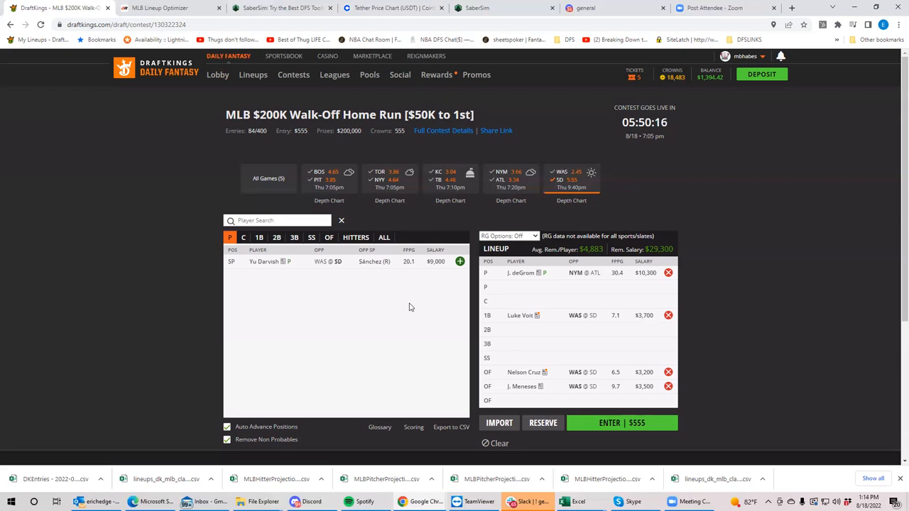
mouse_move(369, 320)
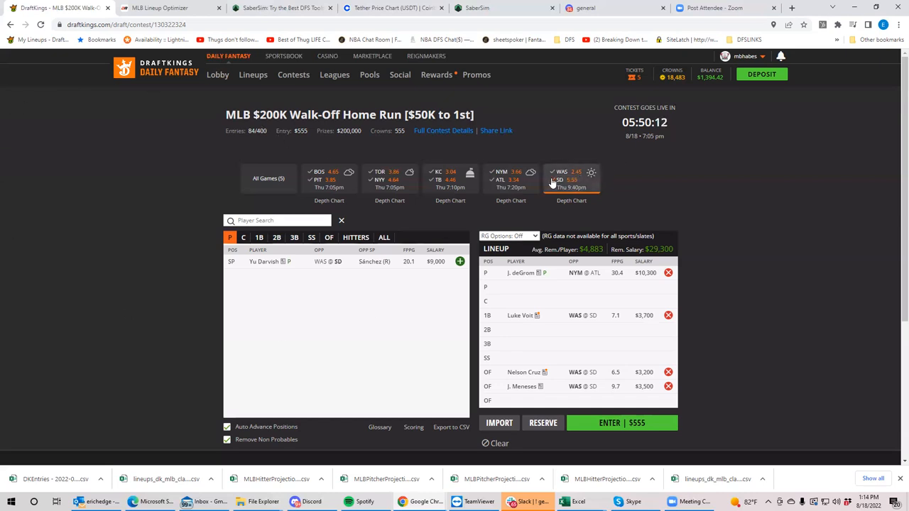
From BOS @ PIT, add B. Reynolds and Oneil Cruz, then show third basemen from all games
left_click(328, 179)
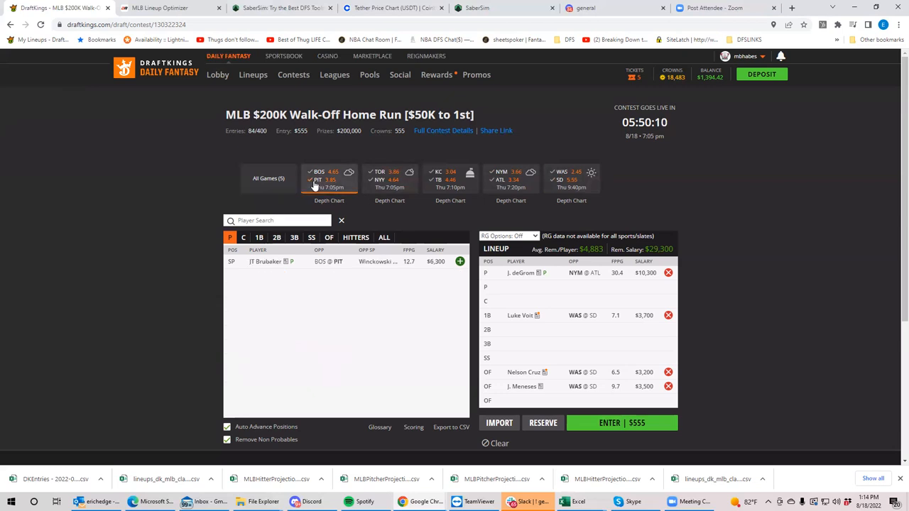
left_click(328, 237)
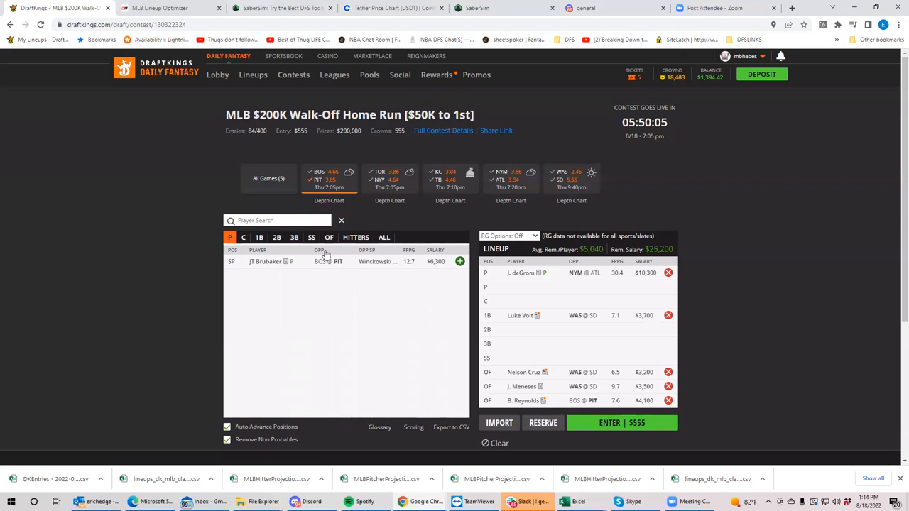
left_click(311, 237)
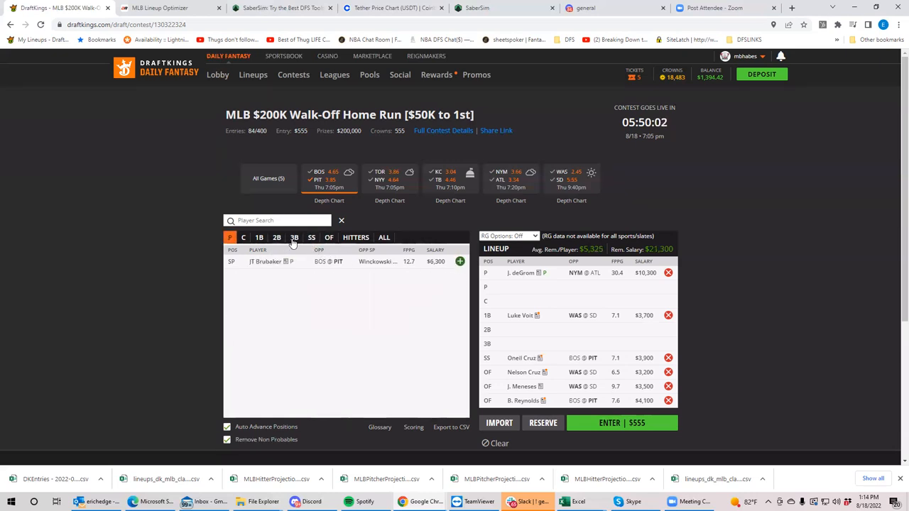
left_click(294, 237)
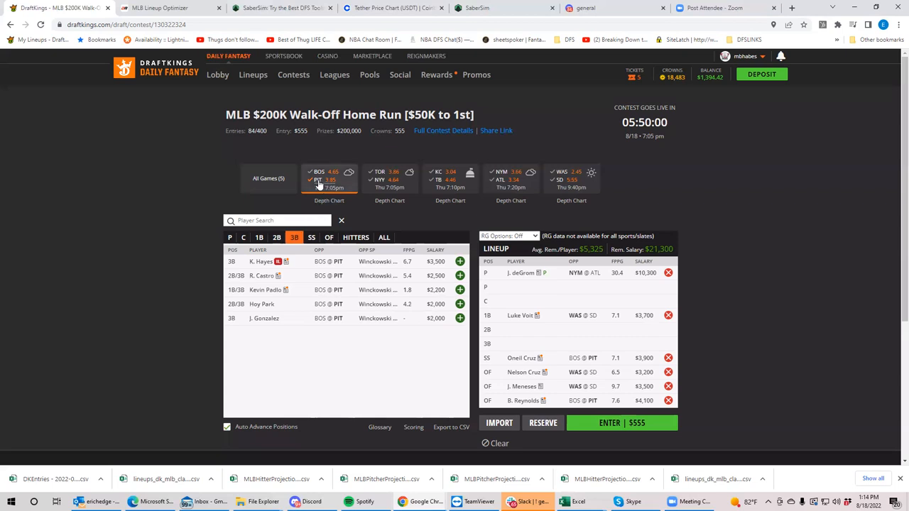
left_click(294, 237)
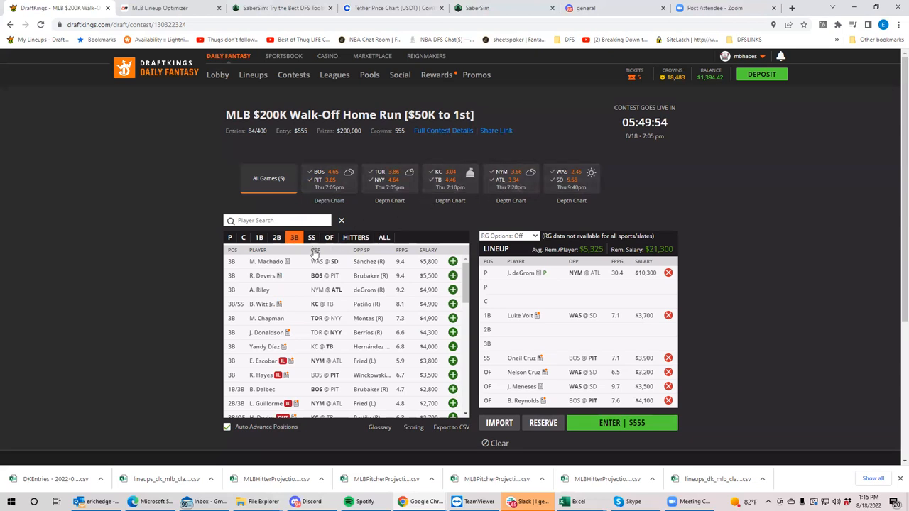
mouse_move(381, 305)
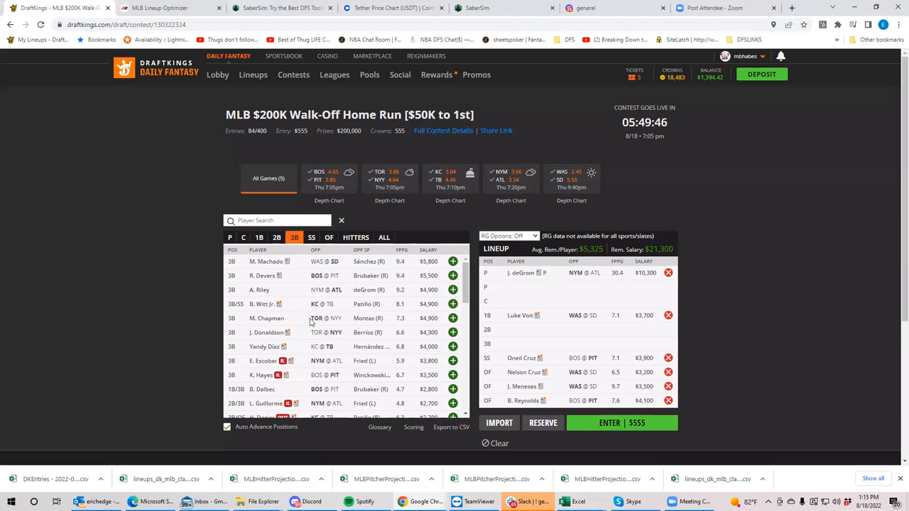
mouse_move(211, 251)
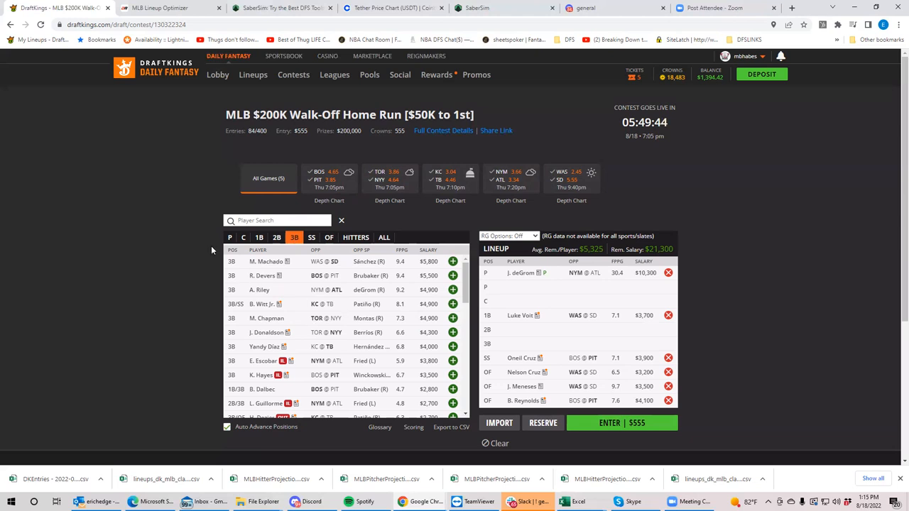
List only pitchers from the Boston at Pittsburgh game
left_click(229, 237)
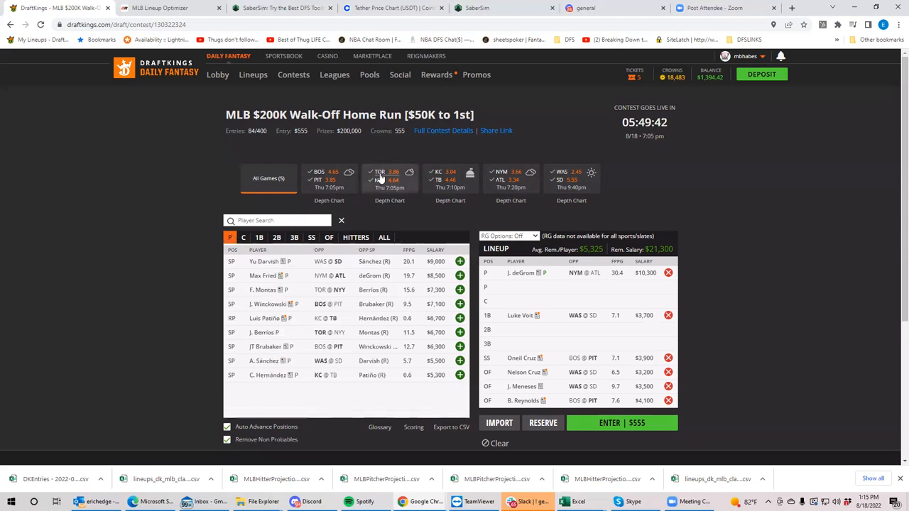
left_click(389, 179)
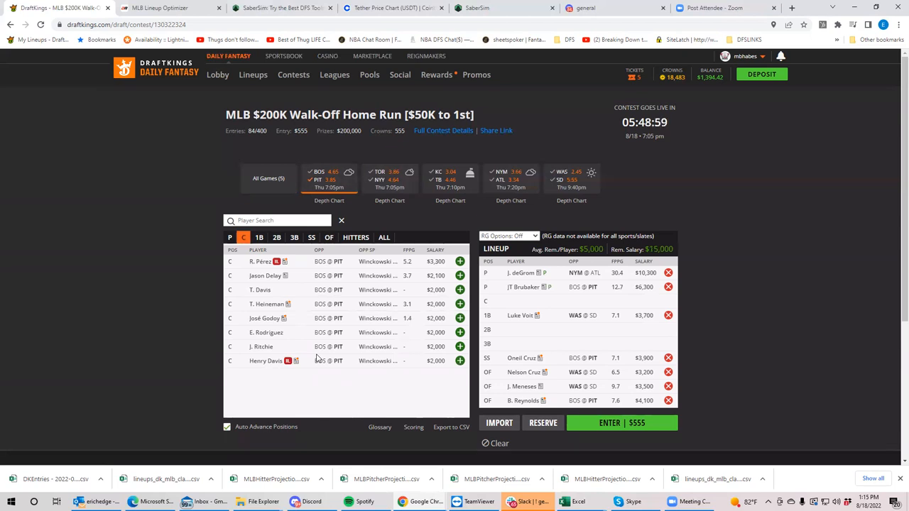
mouse_move(299, 377)
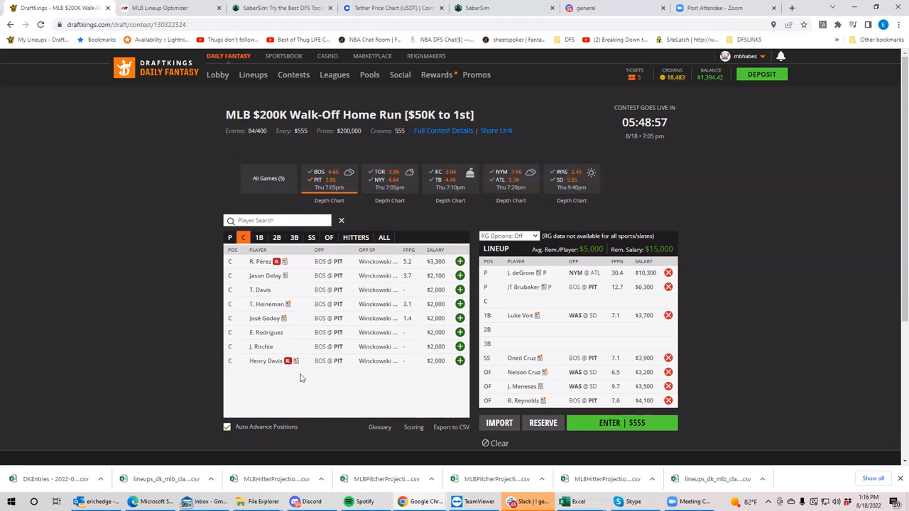
mouse_move(304, 356)
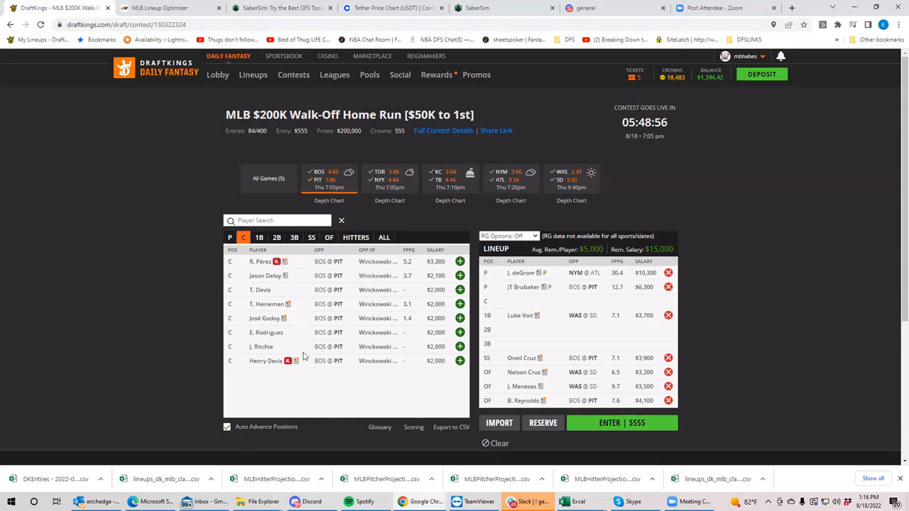